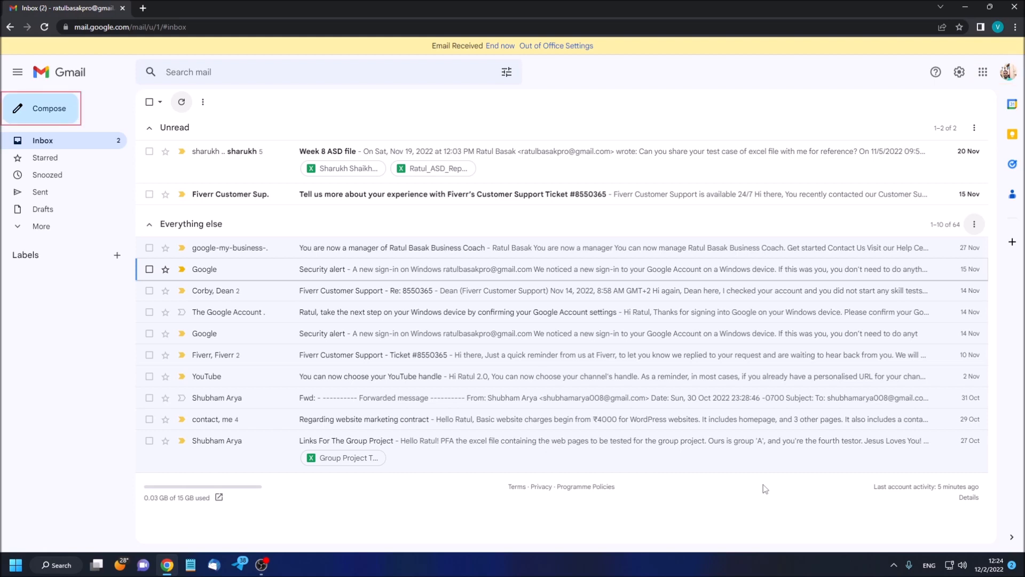
Compose a new blank message and place the cursor in the To field.
click(42, 107)
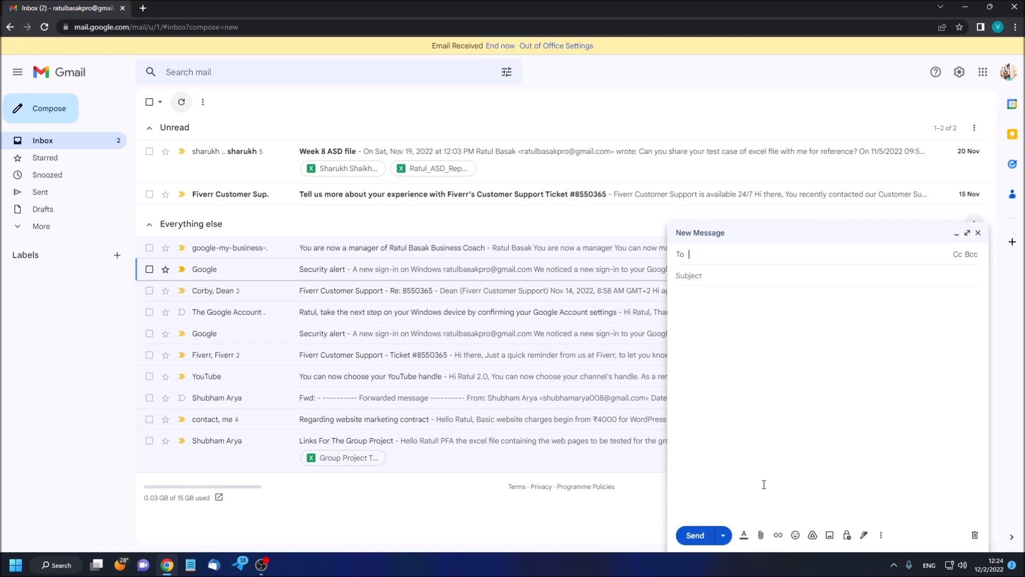
click(785, 254)
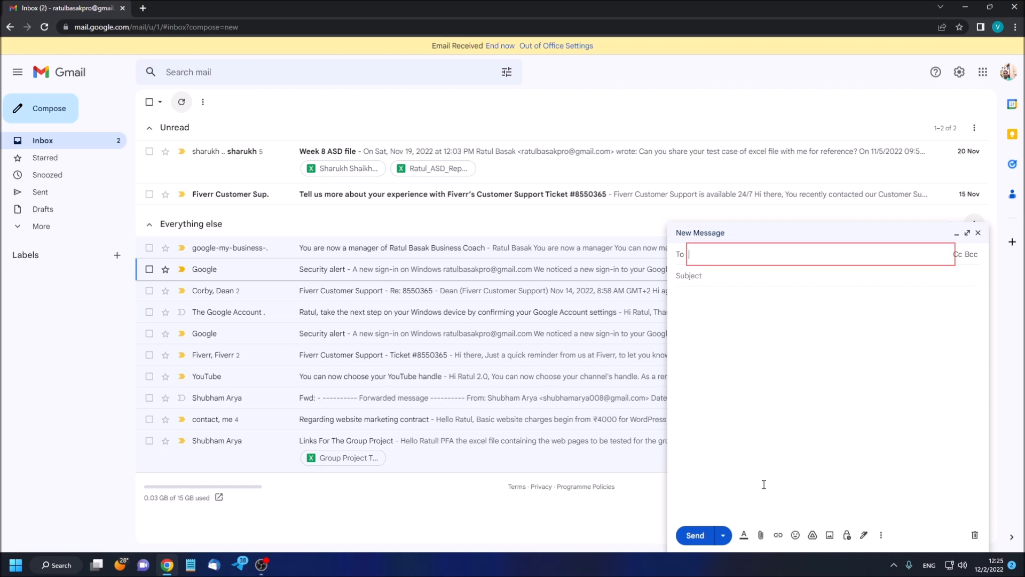
text(in)
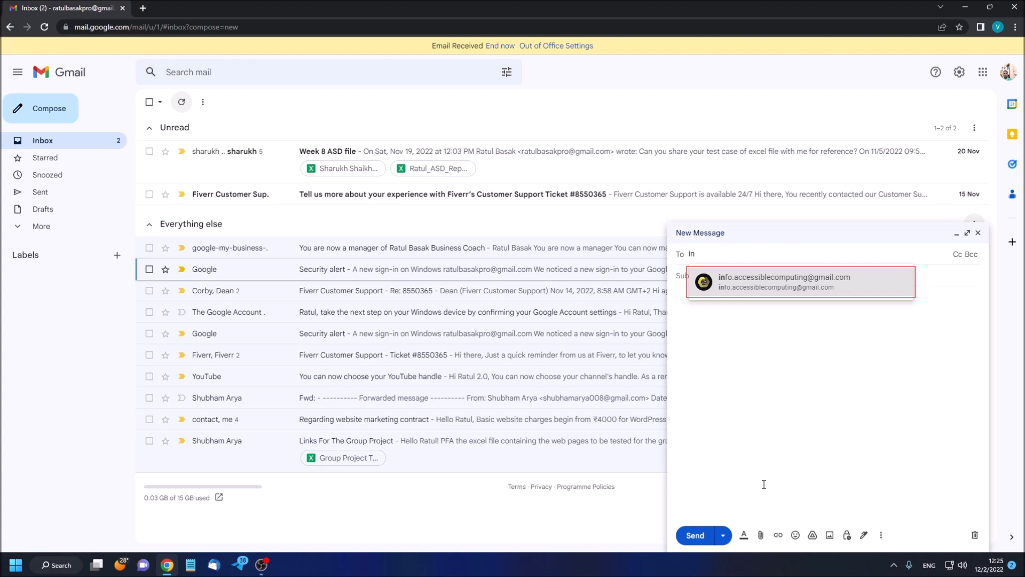
click(784, 281)
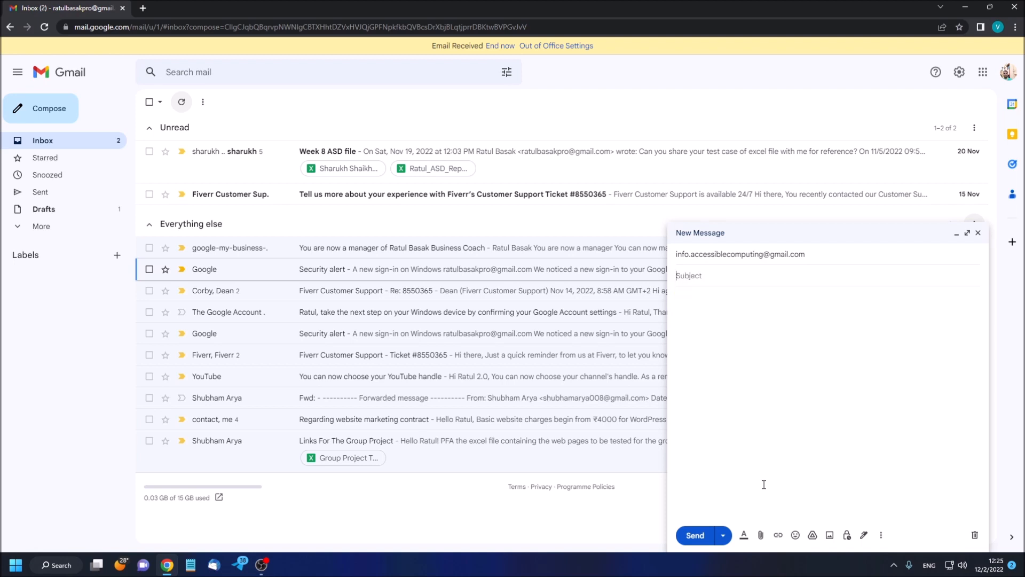
Enter subject 'Test Email' and body 'This is a Test Email for video tutorial.'.
text(Test Email)
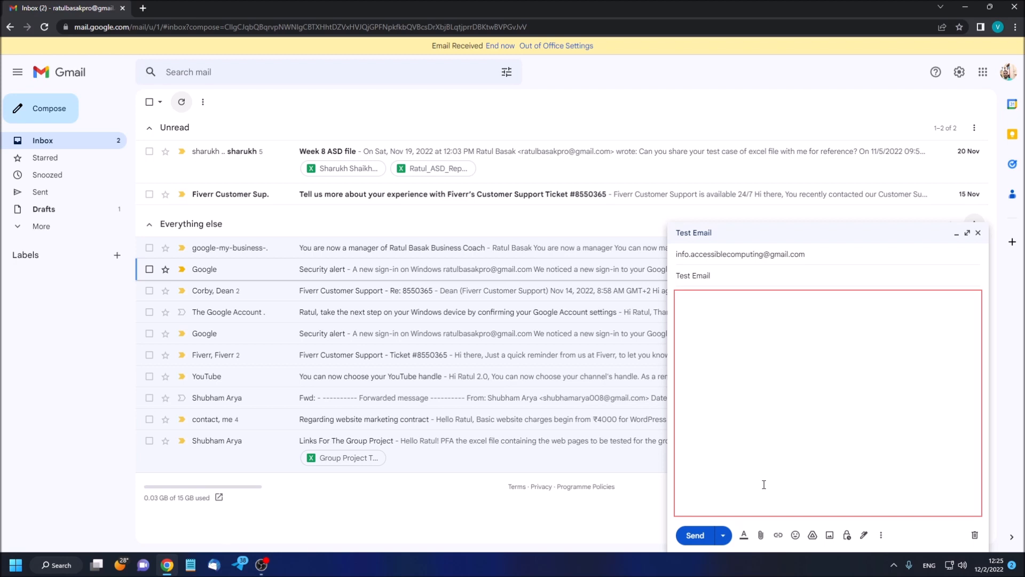
click(676, 297)
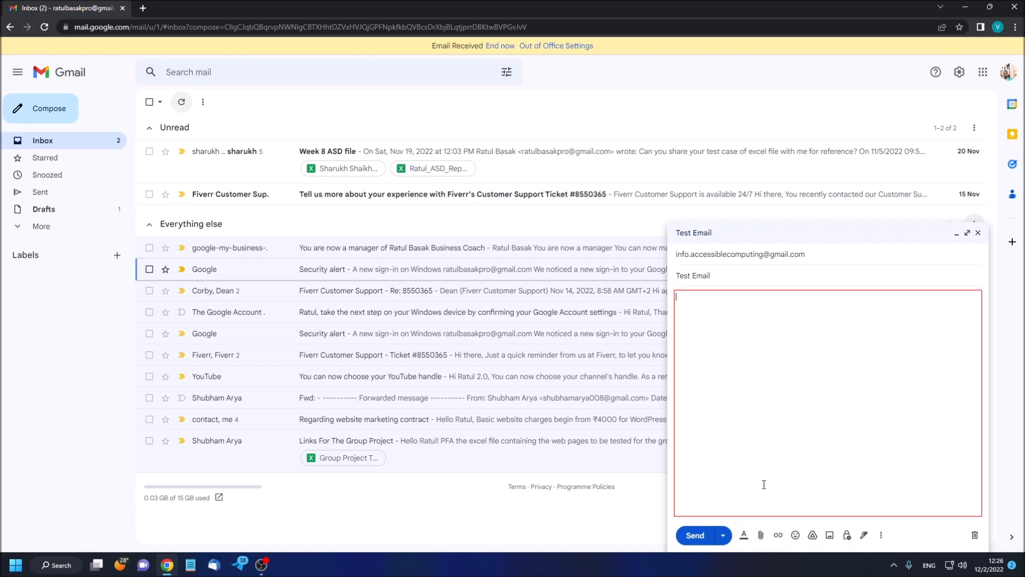
text(This is a Test)
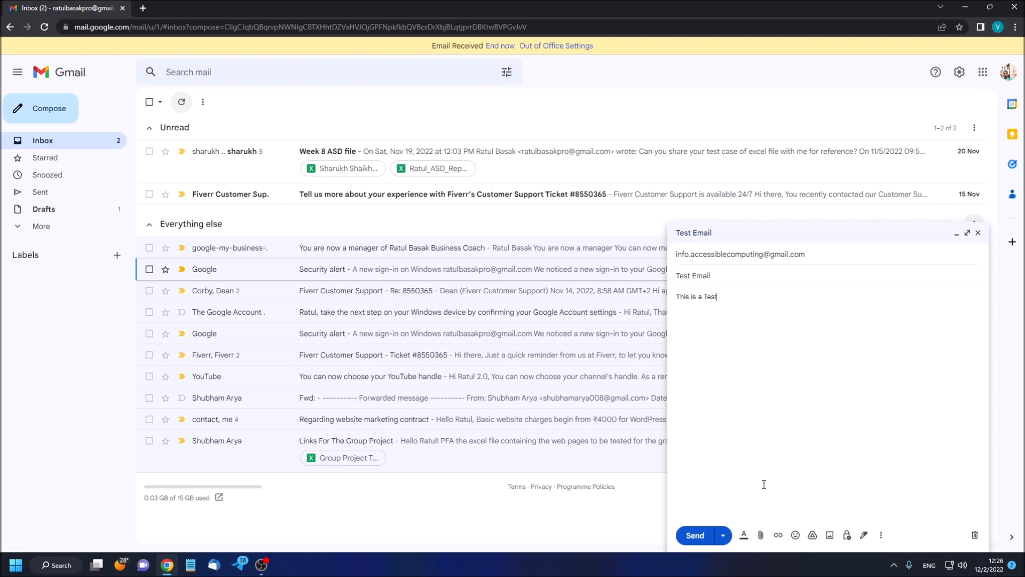
text(Email for)
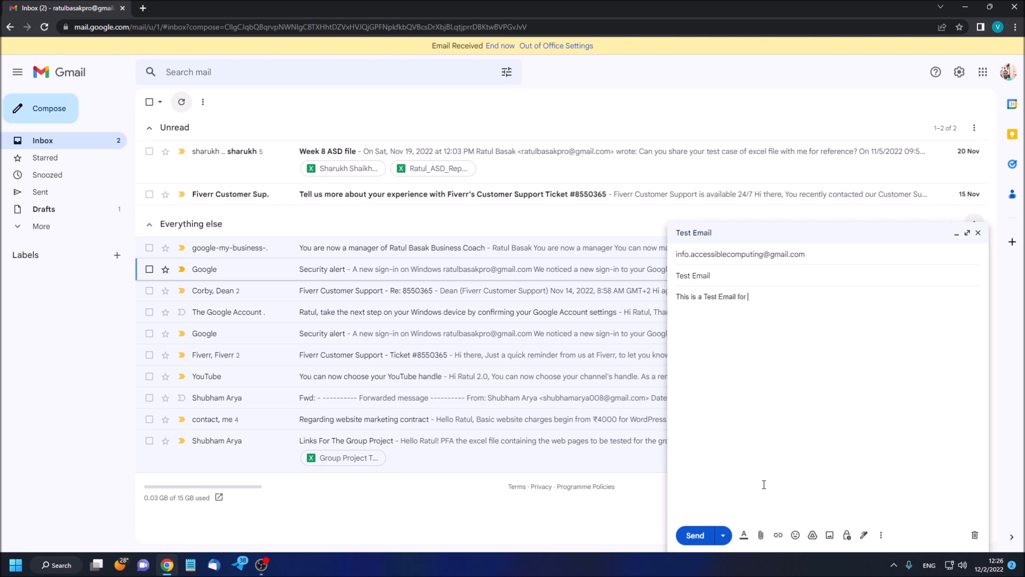
text(video tutorials)
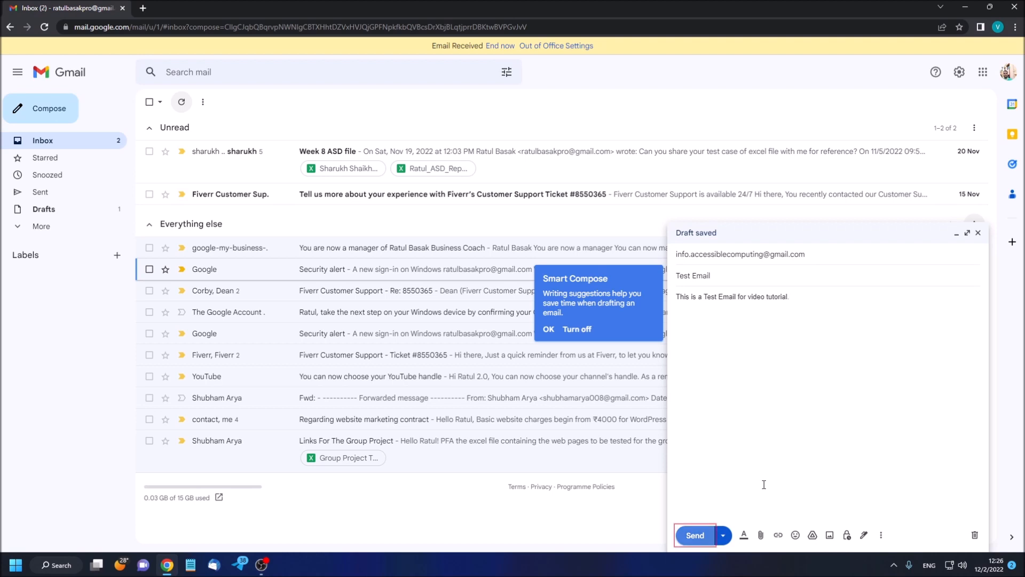
mouse_move(694, 535)
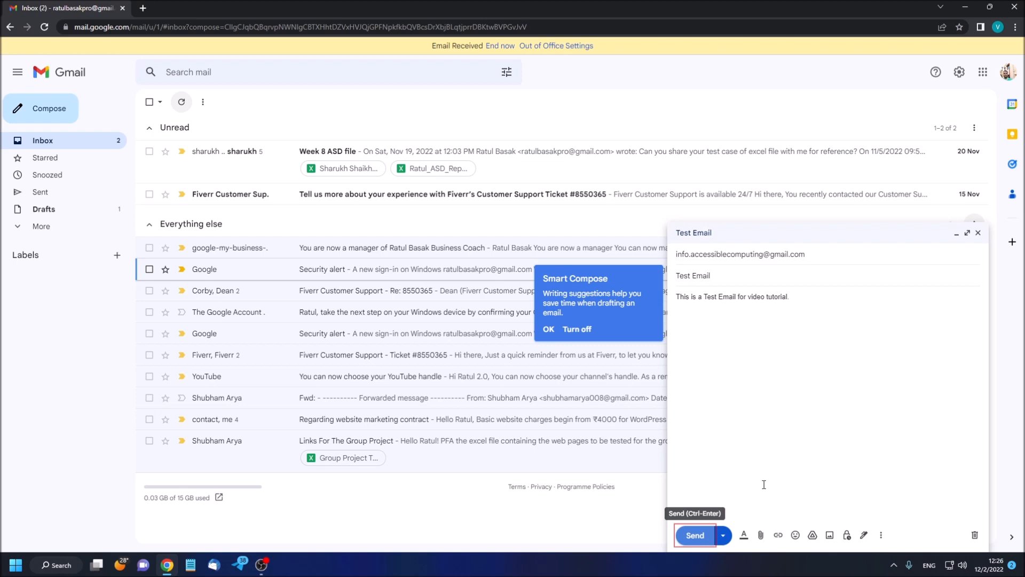
mouse_move(723, 535)
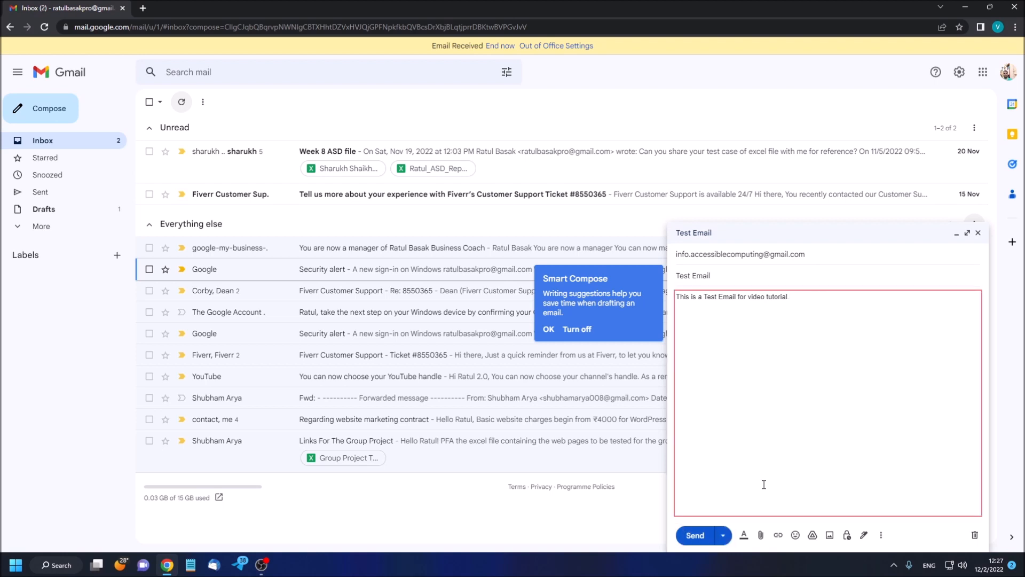
Send the Test Email message from the New Message window.
click(694, 535)
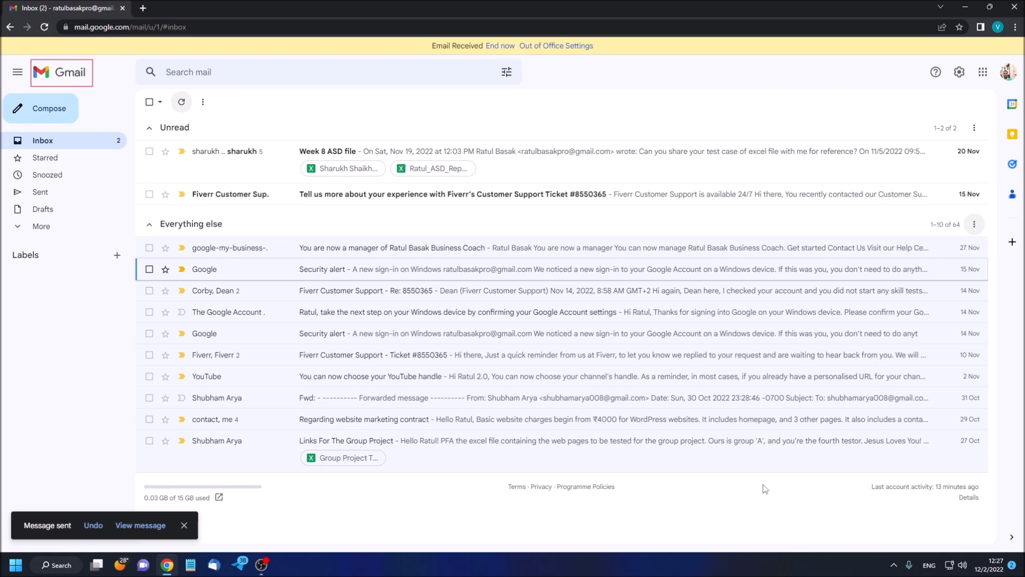
Reload the inbox and find the 'Email Received Re: Test Email' auto-reply.
click(317, 72)
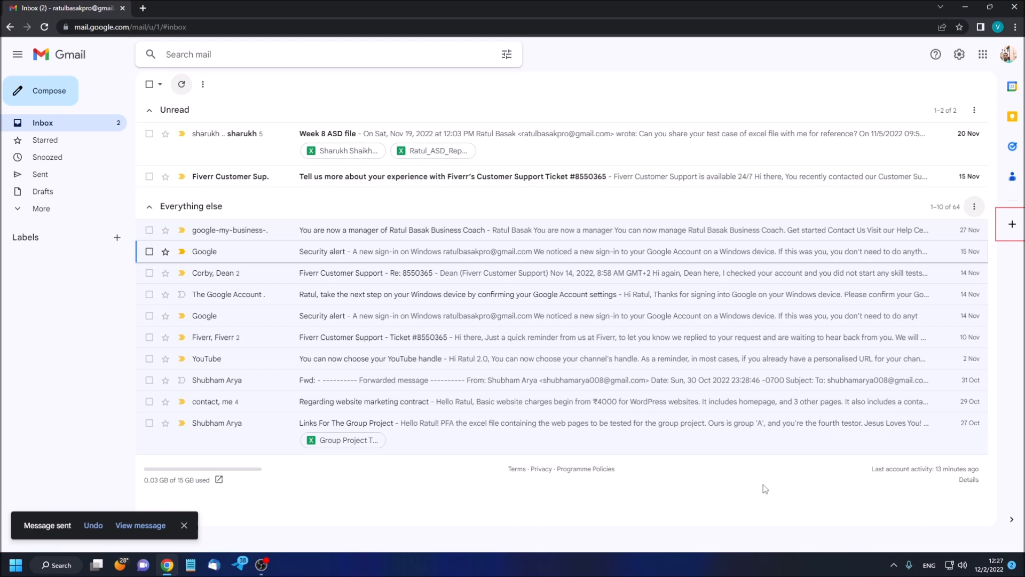
click(262, 55)
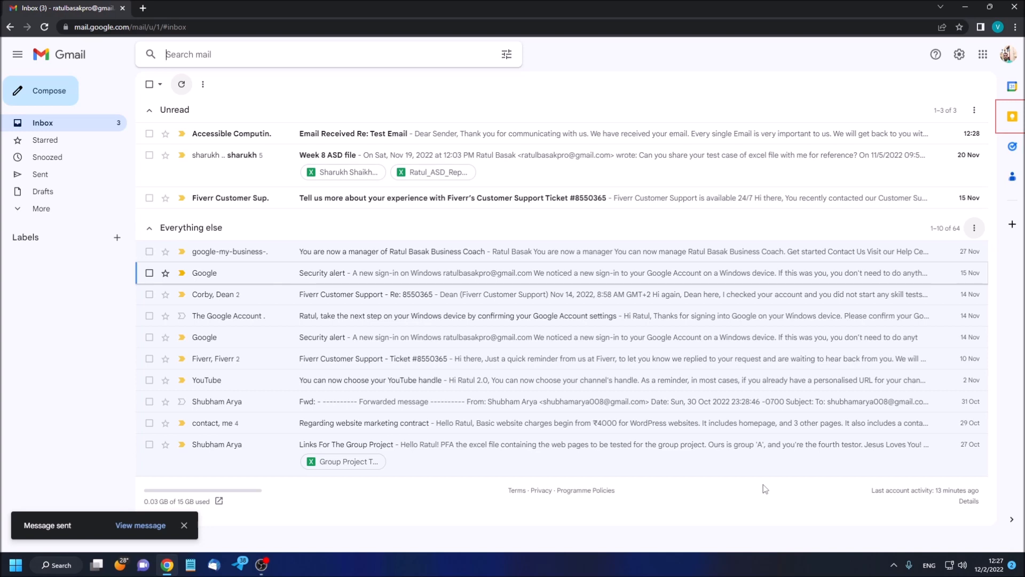
click(184, 525)
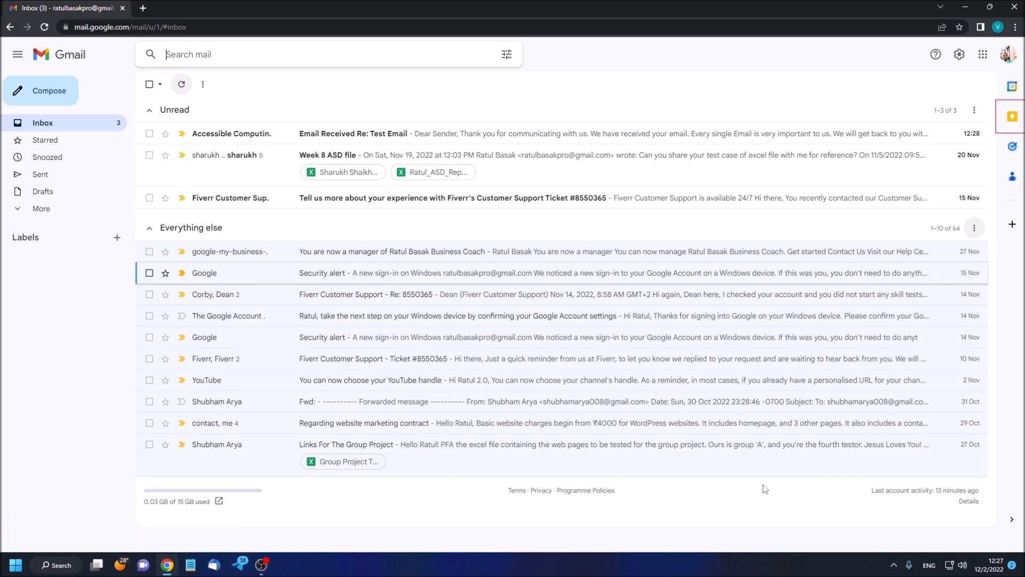